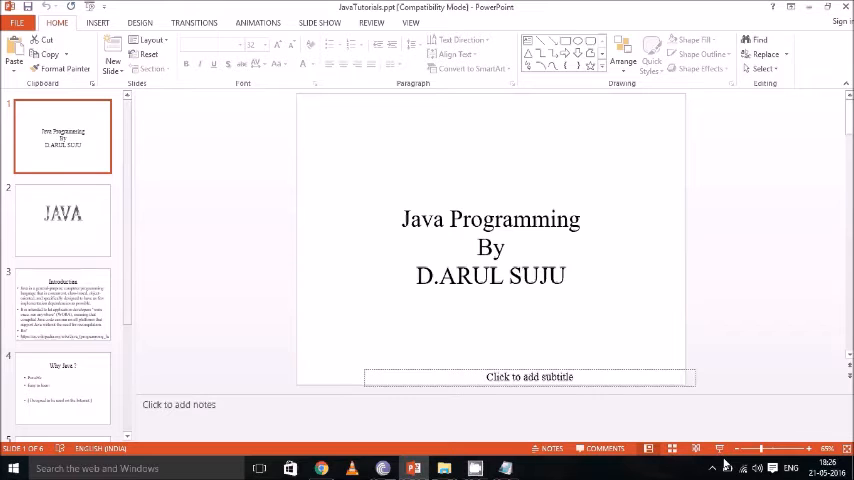
mouse_move(718, 460)
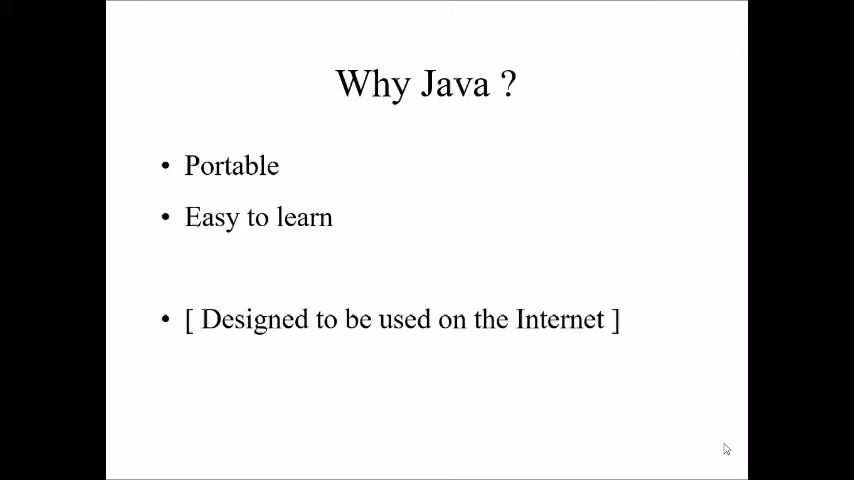
key(Right)
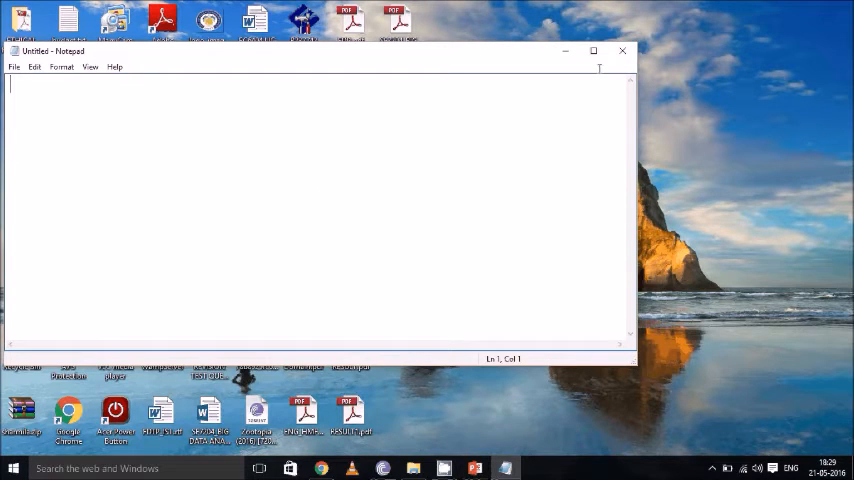
- Declare 'class HelloWorld' with its opening brace and a comment line
text(class)
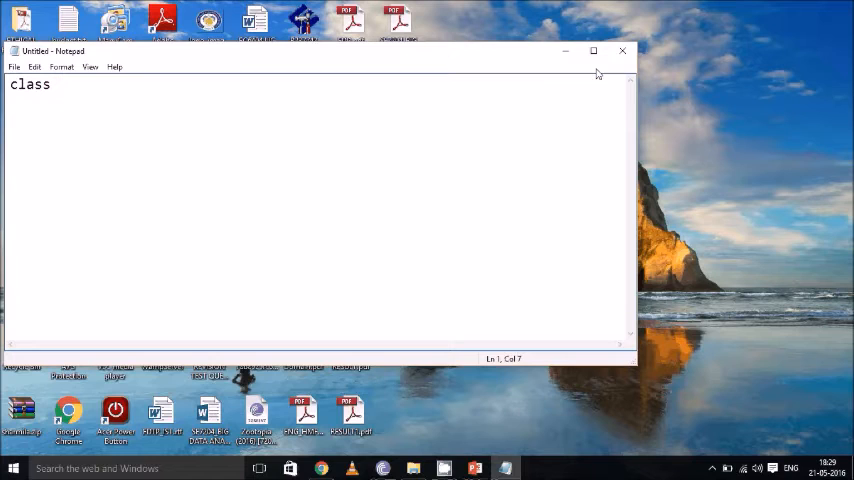
text(HelloWo)
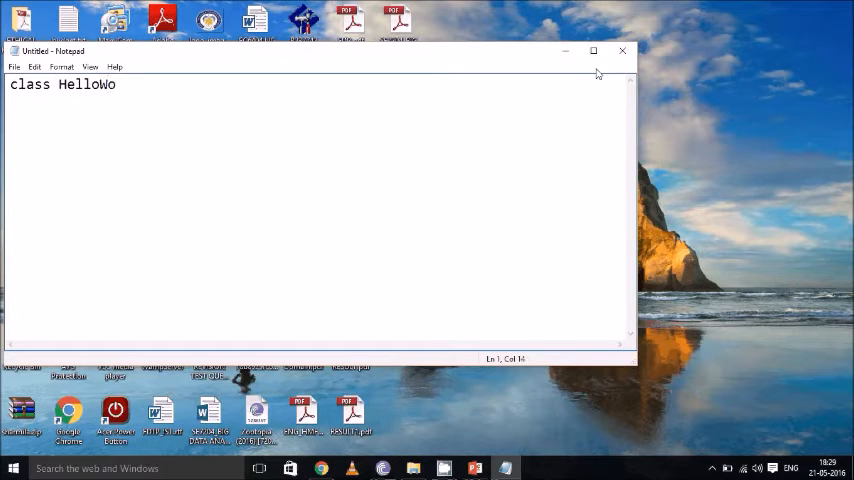
text(rld)
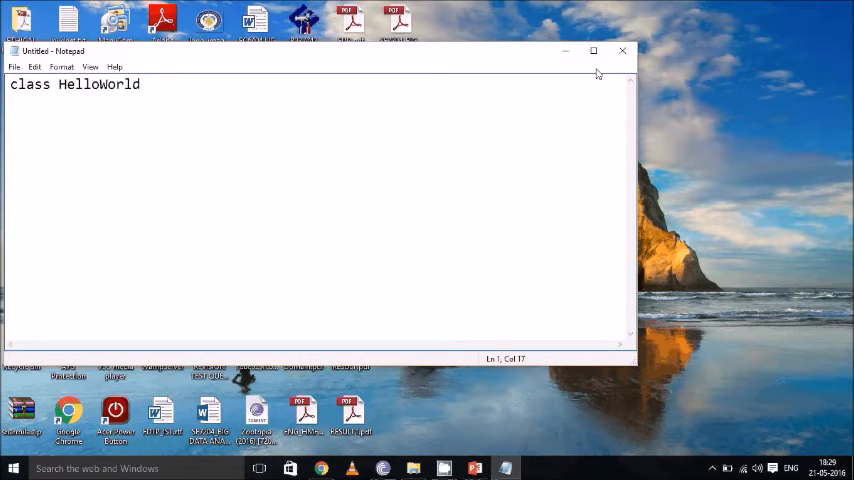
text({)
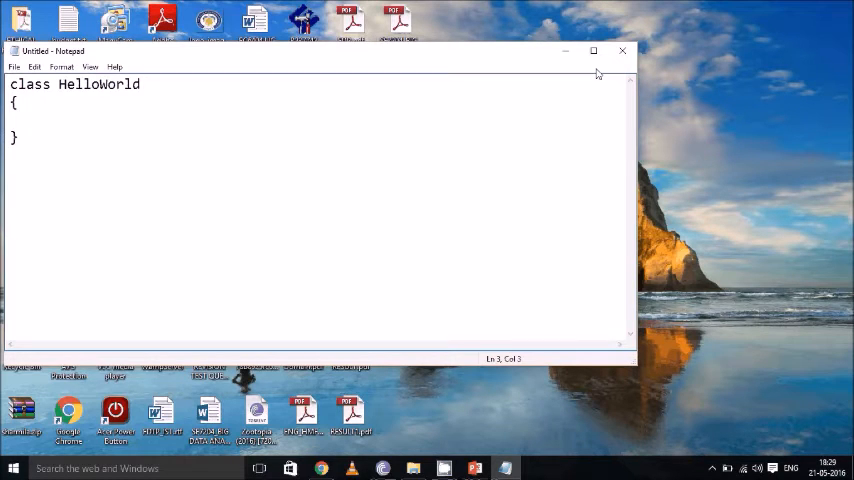
text(//)
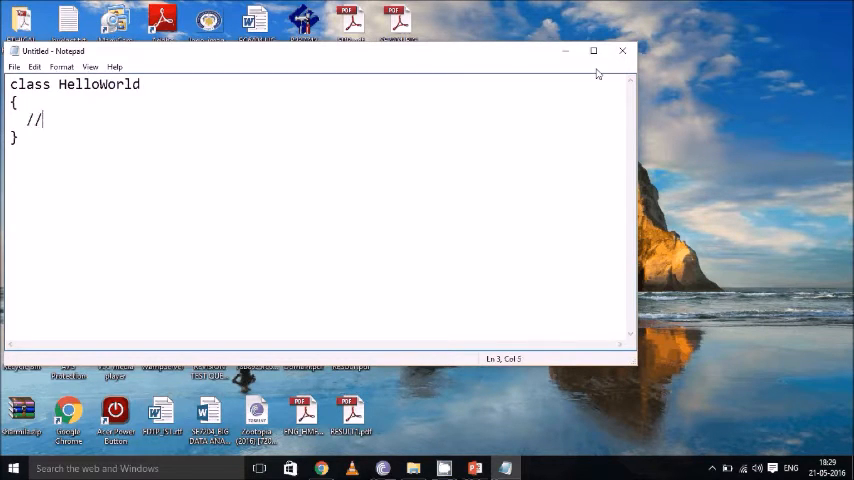
text(c)
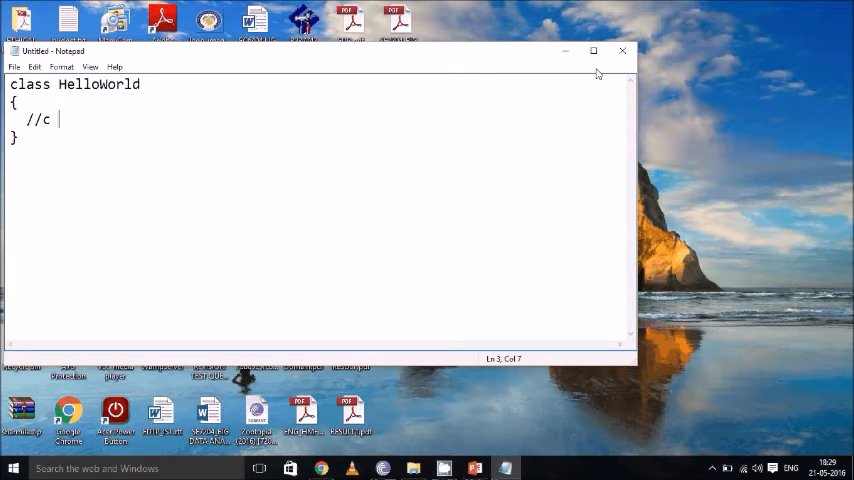
text(- voi)
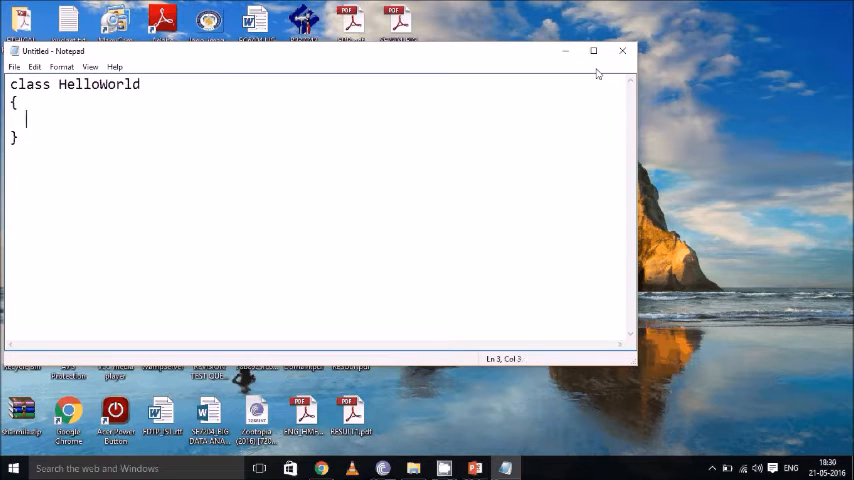
- Begin the 'public static void main' method declaration inside the class
text(public stat)
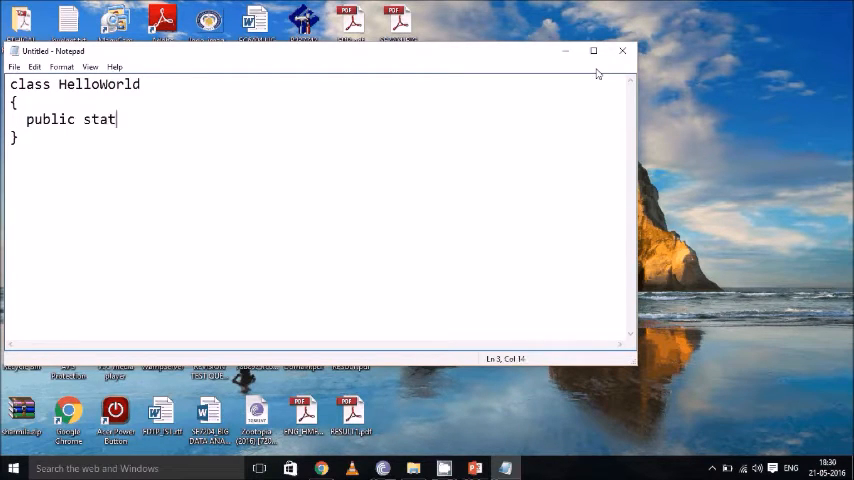
text(ic voi)
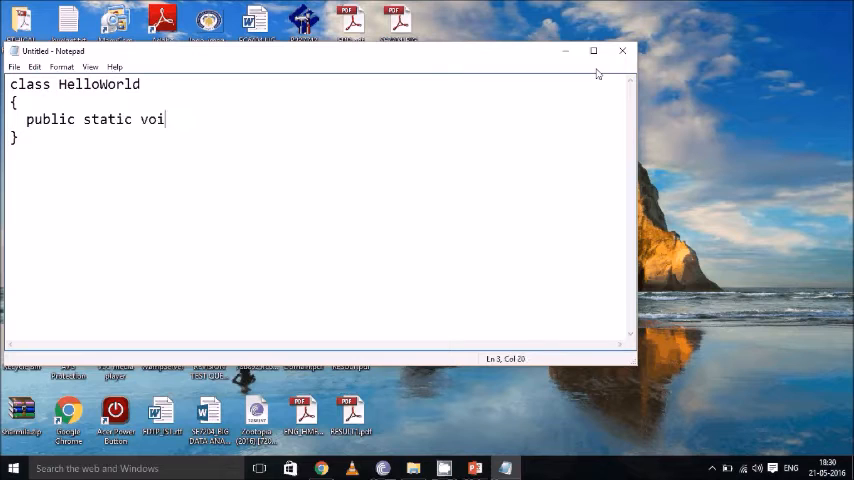
text(d main)
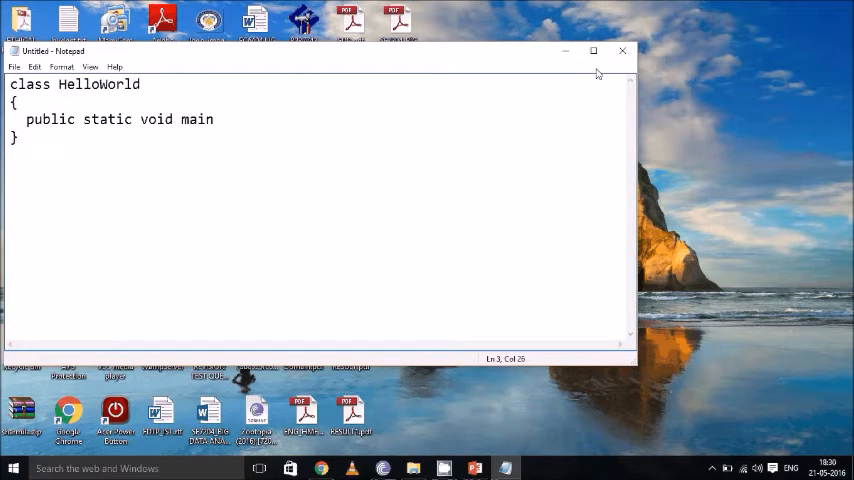
- Finish the main signature with '(String args[])' and its opening brace
text((String args[)
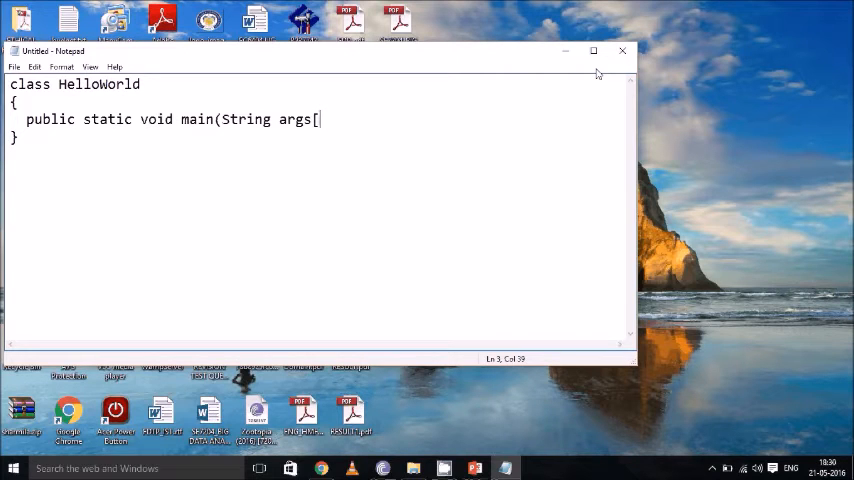
text(]))
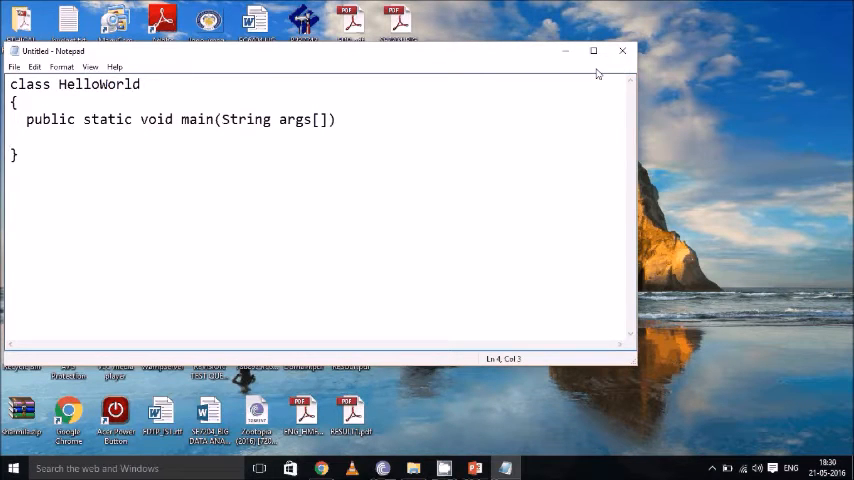
text({)
text(})
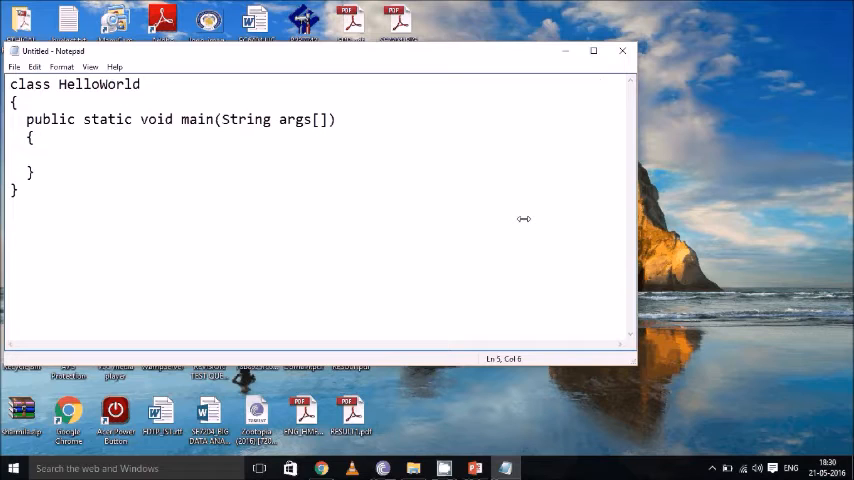
- Write the System.out.println("HelloWorld") statement inside main
text(Syst)
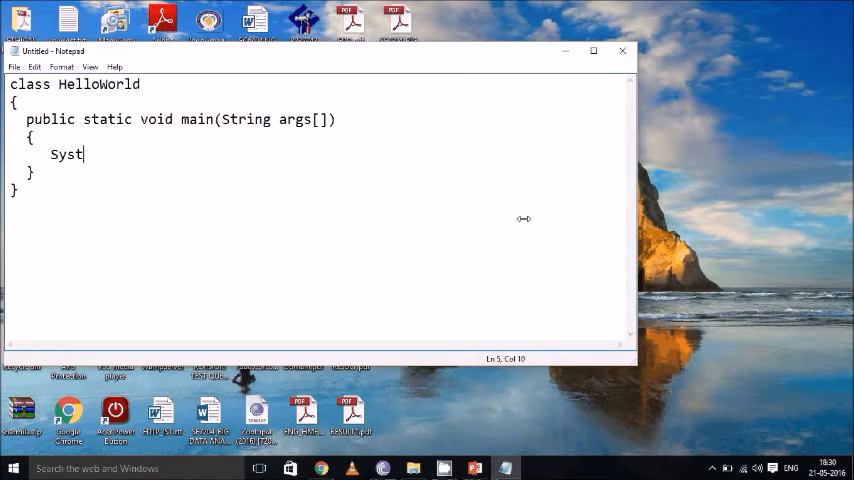
text(em.o)
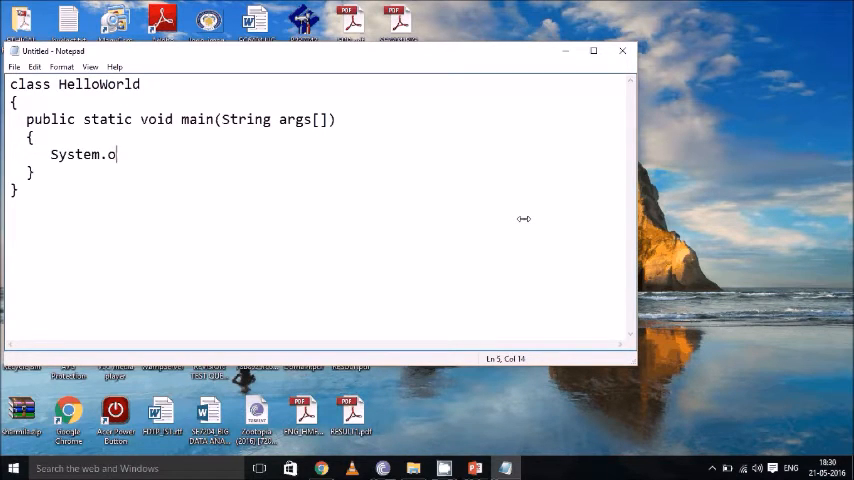
text(ut.println)
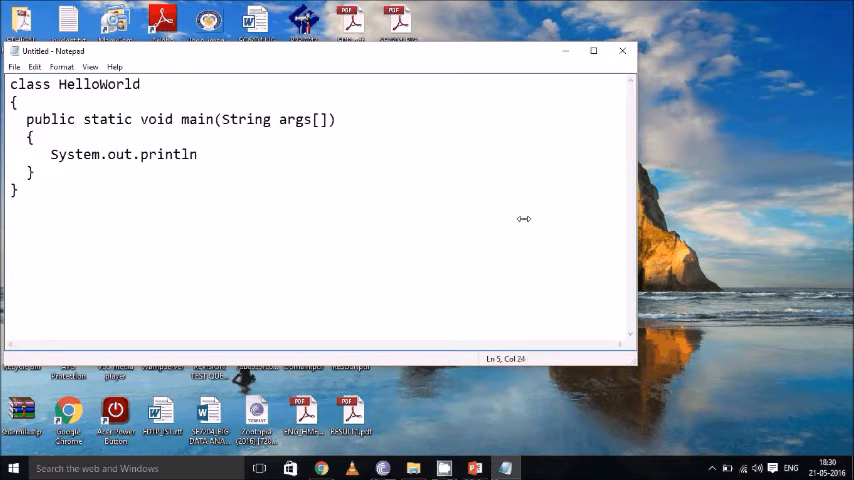
text(())
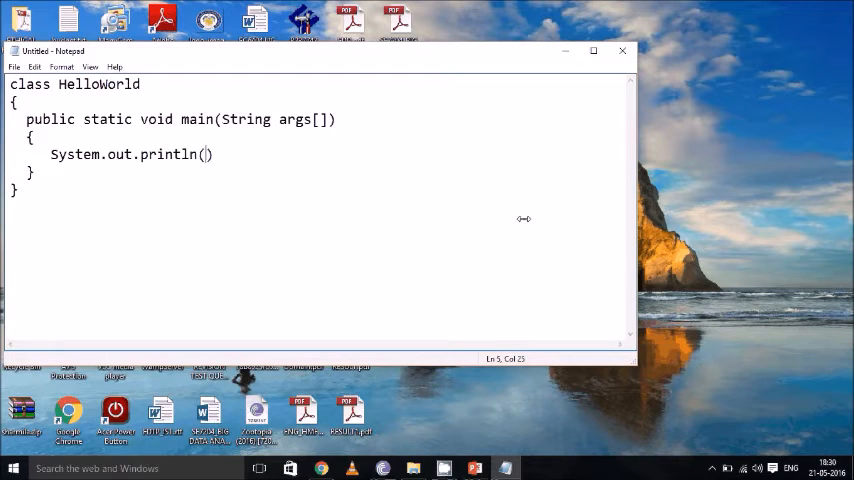
text("Hello)
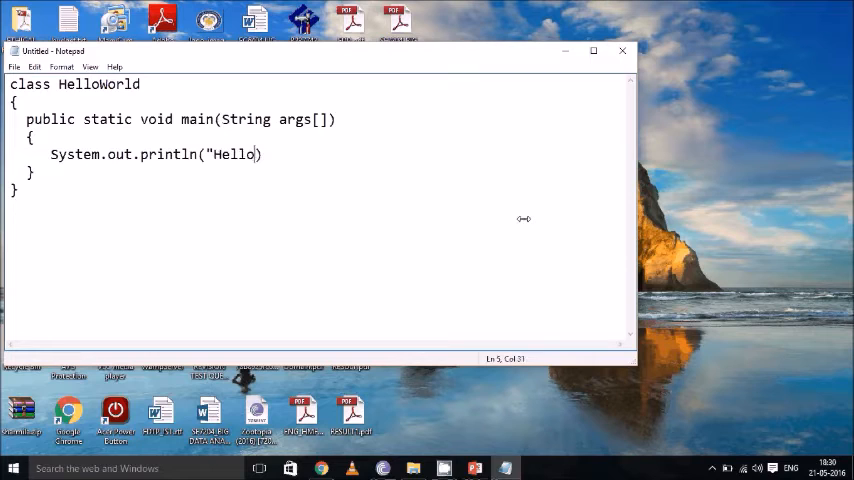
text(World)
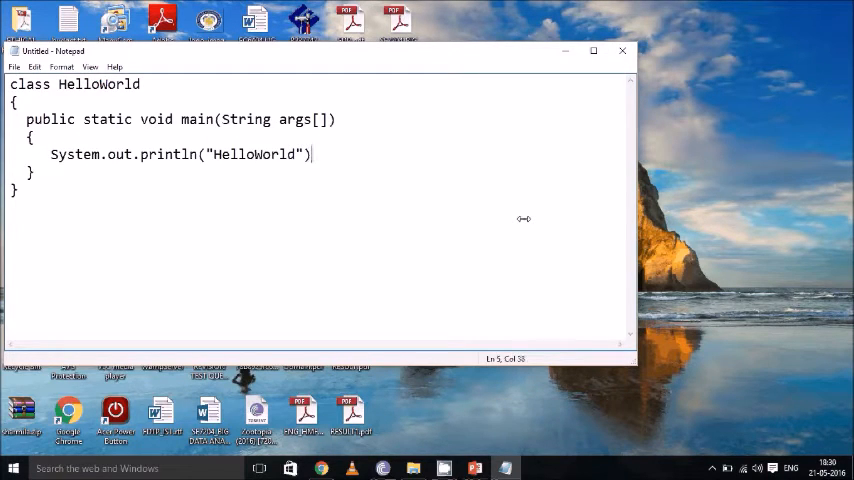
text(;)
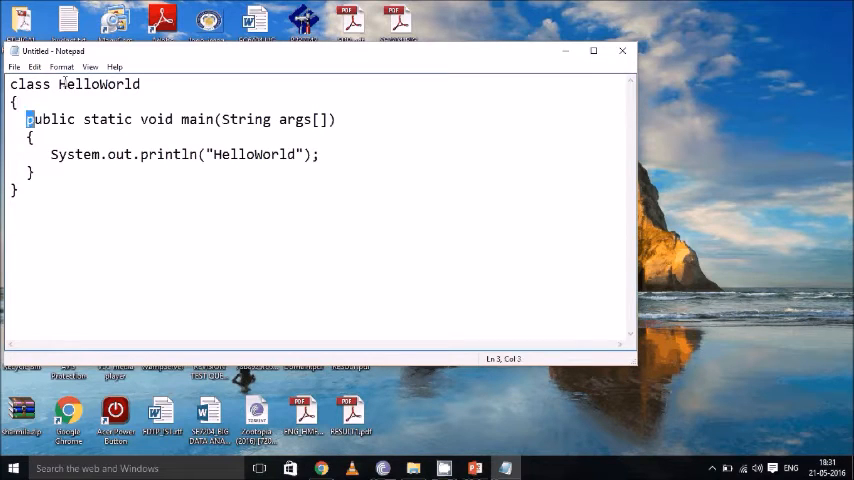
double_click(48, 120)
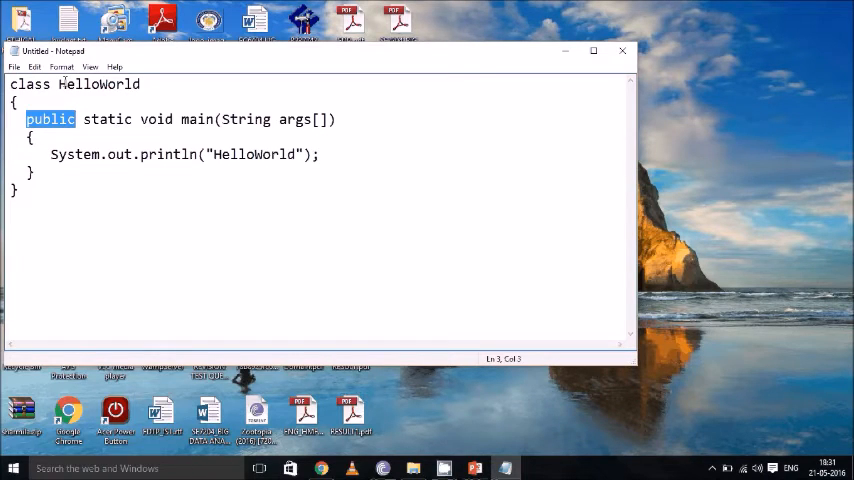
double_click(96, 120)
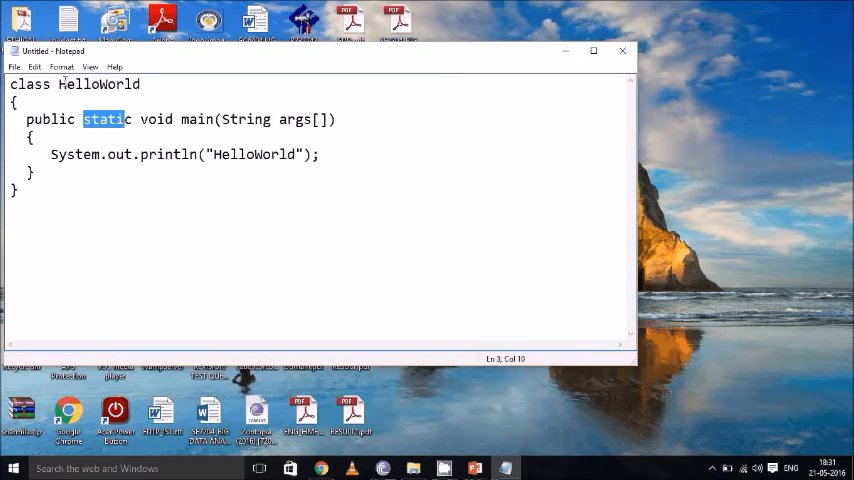
double_click(156, 120)
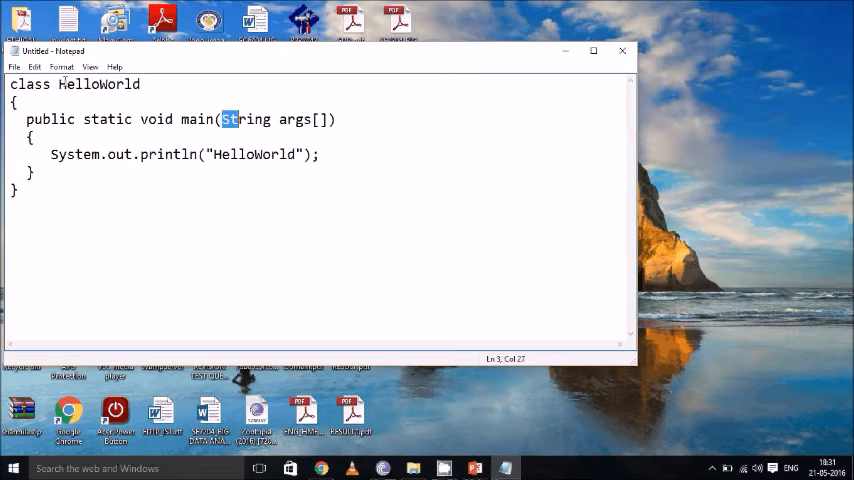
drag(220, 120, 300, 120)
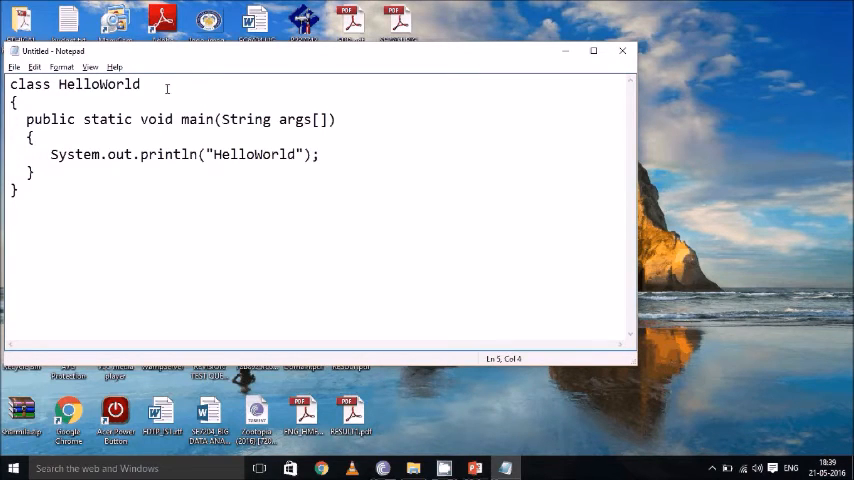
- Save the code as HelloWorld.java in Desktop\java with Save as type All Files (*.*)
click(14, 66)
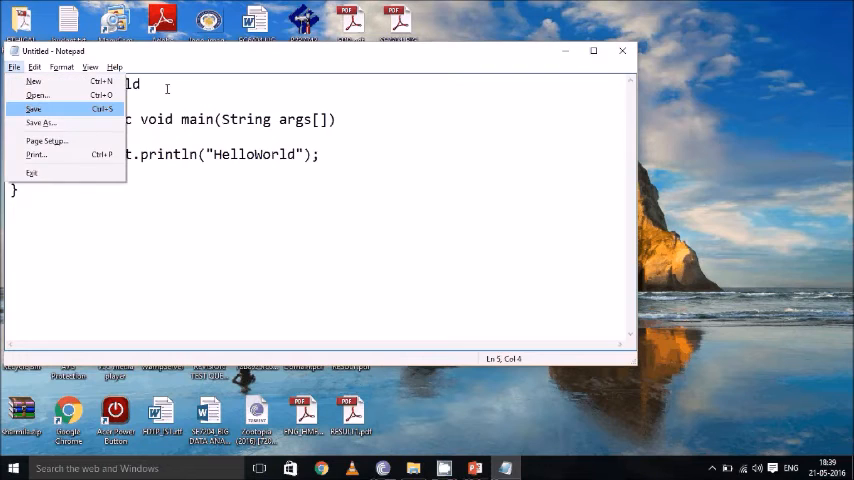
click(32, 108)
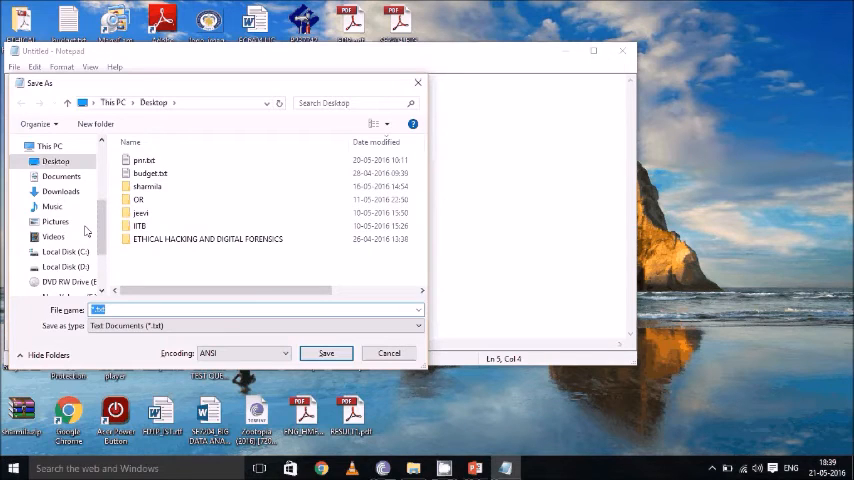
mouse_move(324, 264)
text(HelloWorld.java)
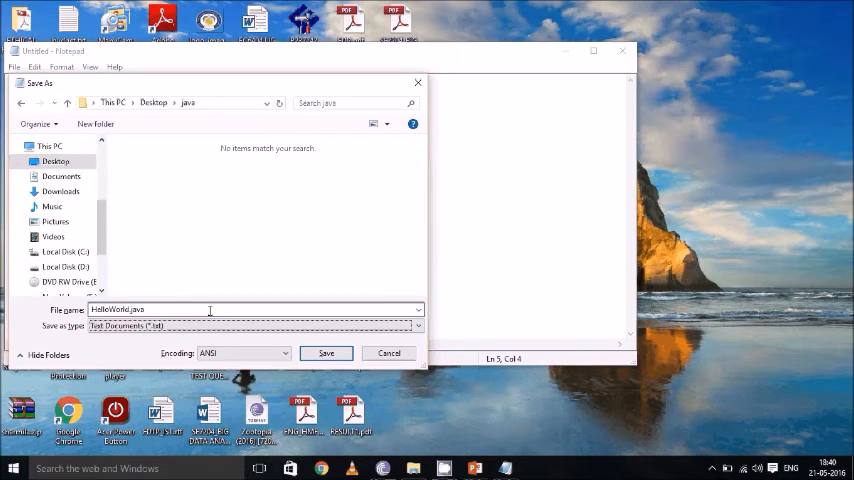
click(252, 324)
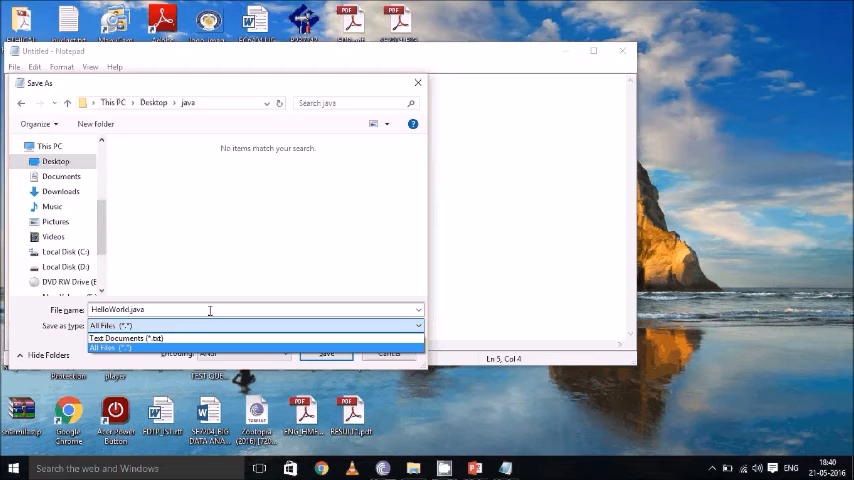
click(326, 352)
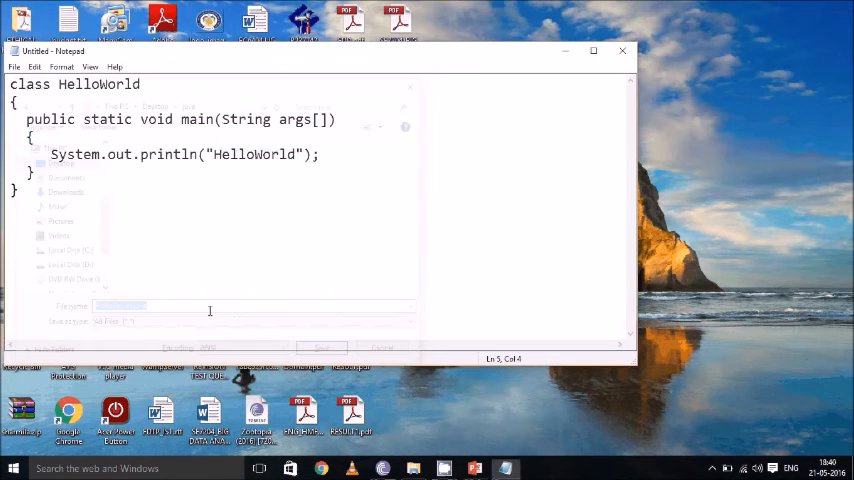
click(322, 348)
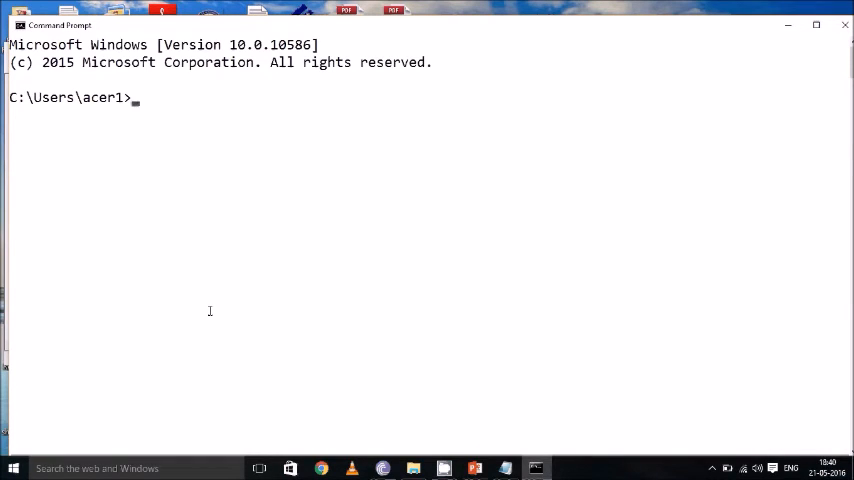
- Change directory into Desktop\java and list it with dir, showing HelloWorld.java
text(dir)
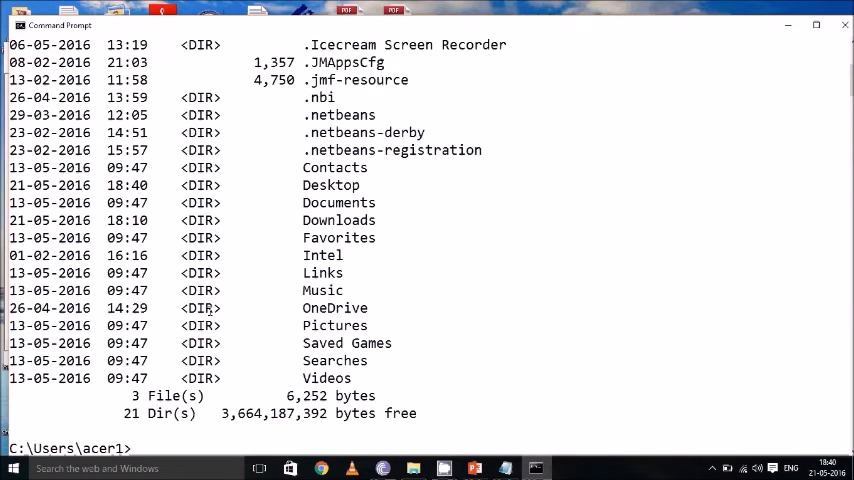
text(cd)
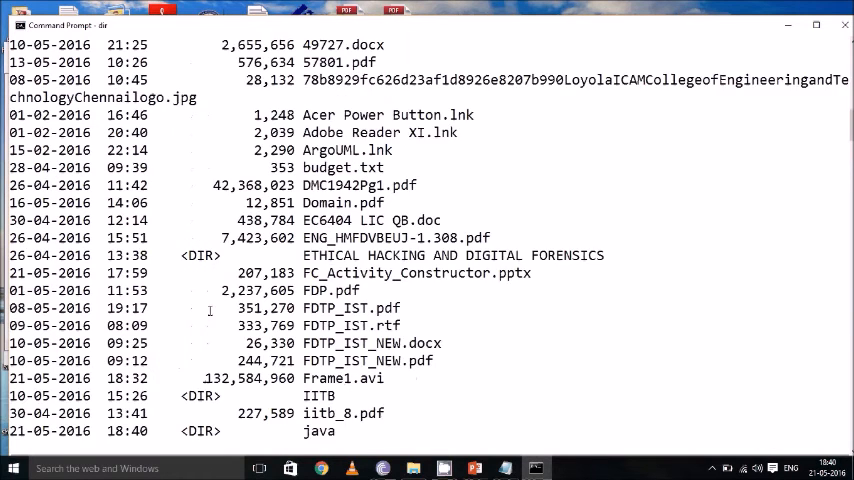
scroll(down, 3)
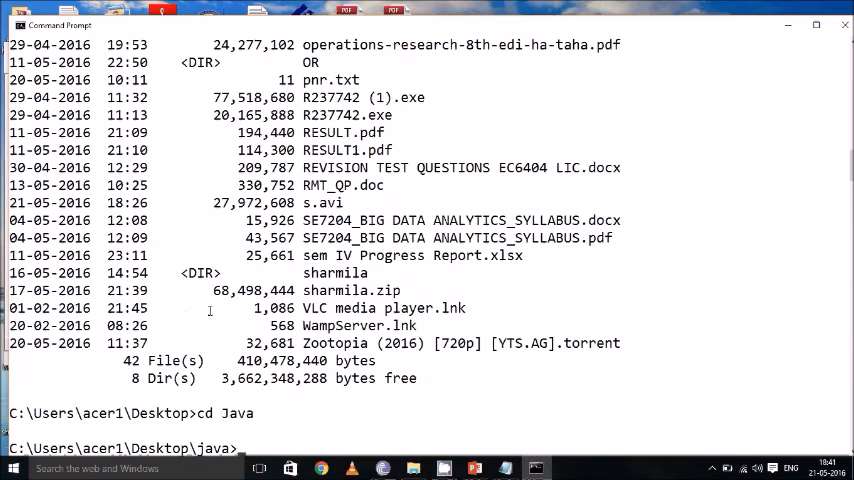
text(dir)
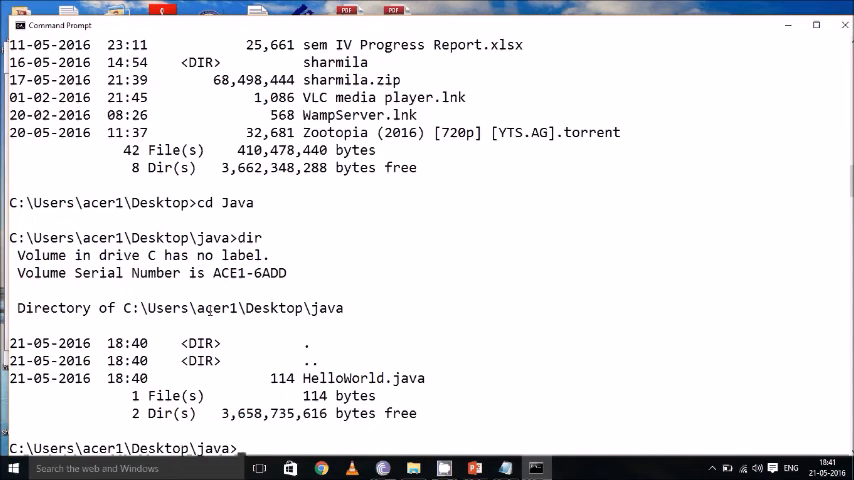
- Run 'javac HelloWorld.java' and list the folder to confirm HelloWorld.class exists
text(javac He)
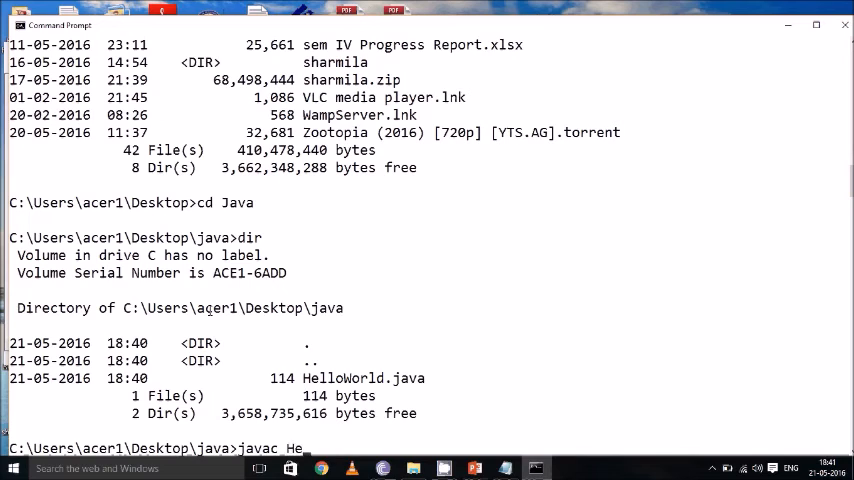
text(lloWo)
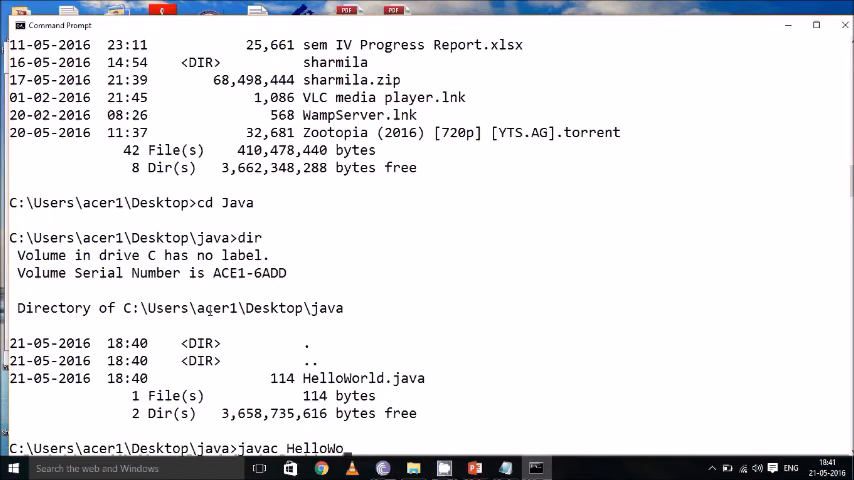
text(rld.java)
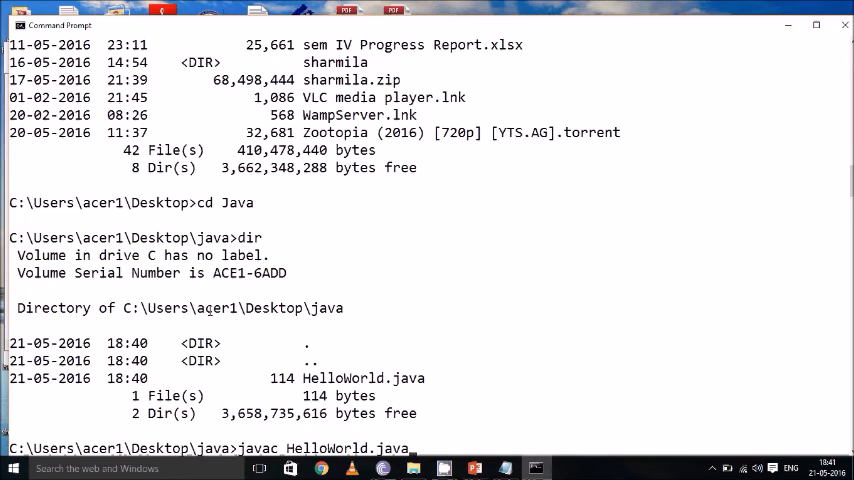
key(enter)
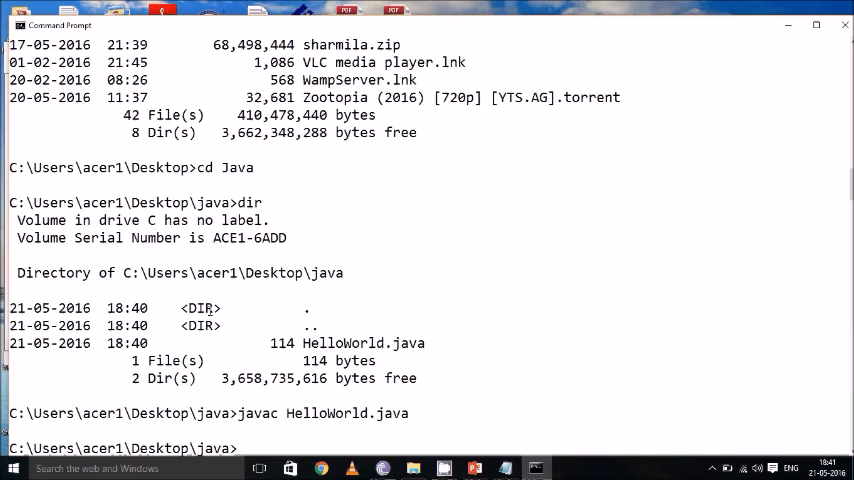
text(dir)
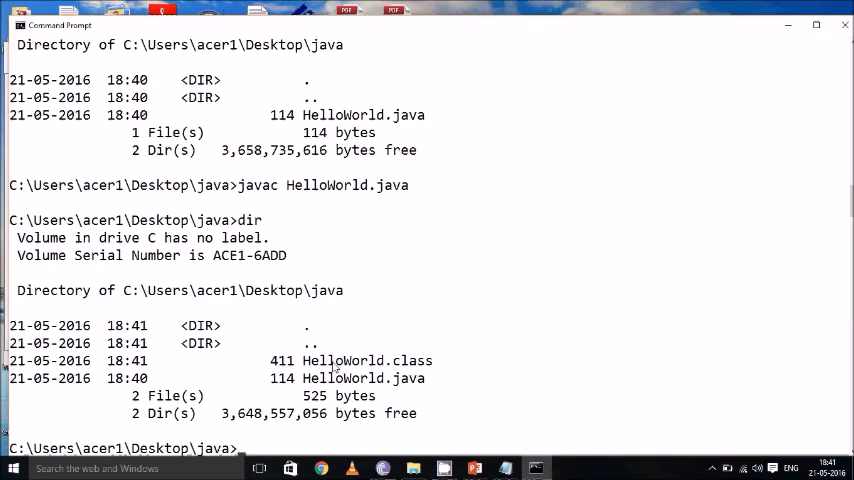
mouse_move(360, 390)
text(java)
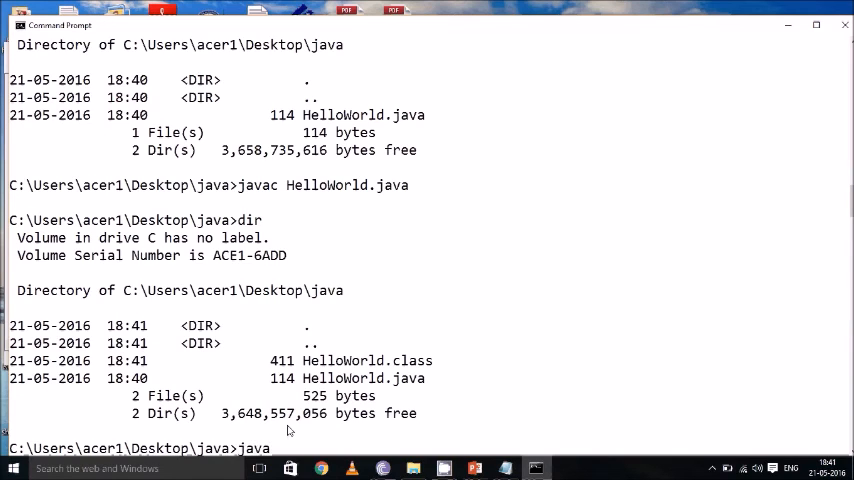
- Run 'java HelloWorld' so the program prints HelloWorld
text(HelloWorld)
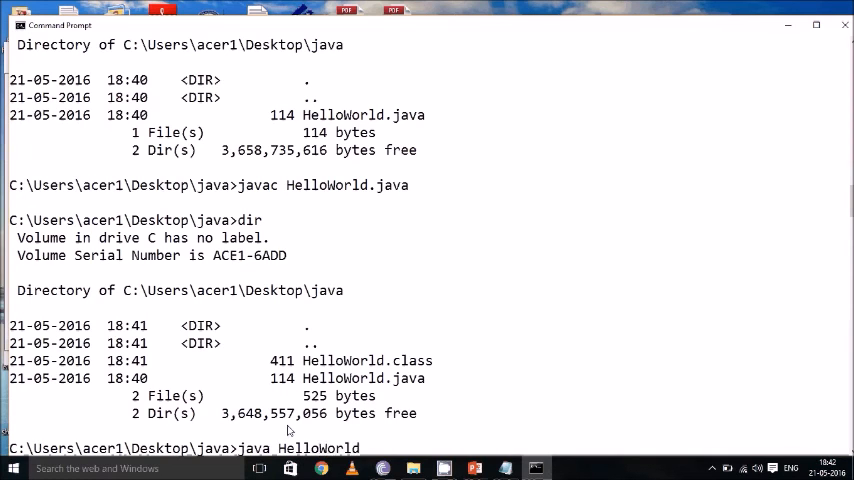
key(enter)
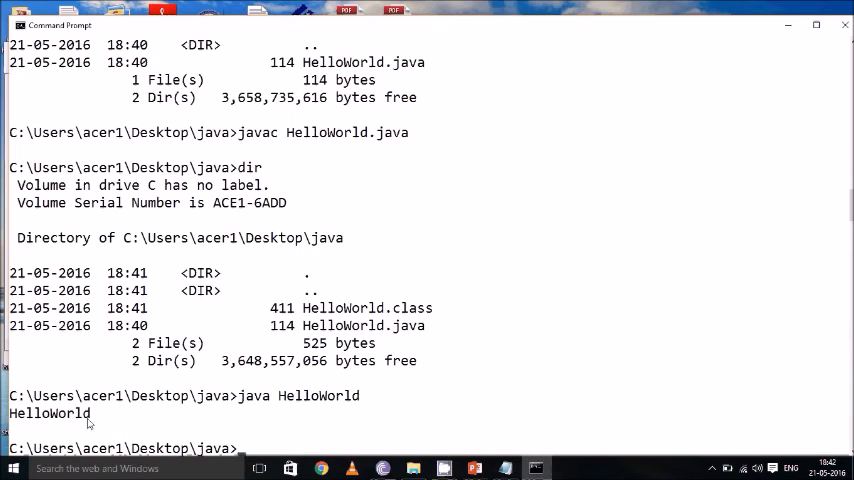
mouse_move(260, 414)
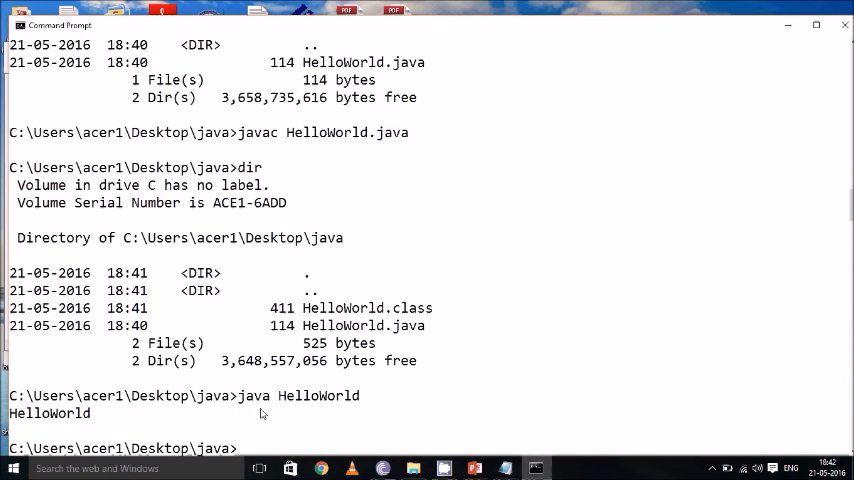